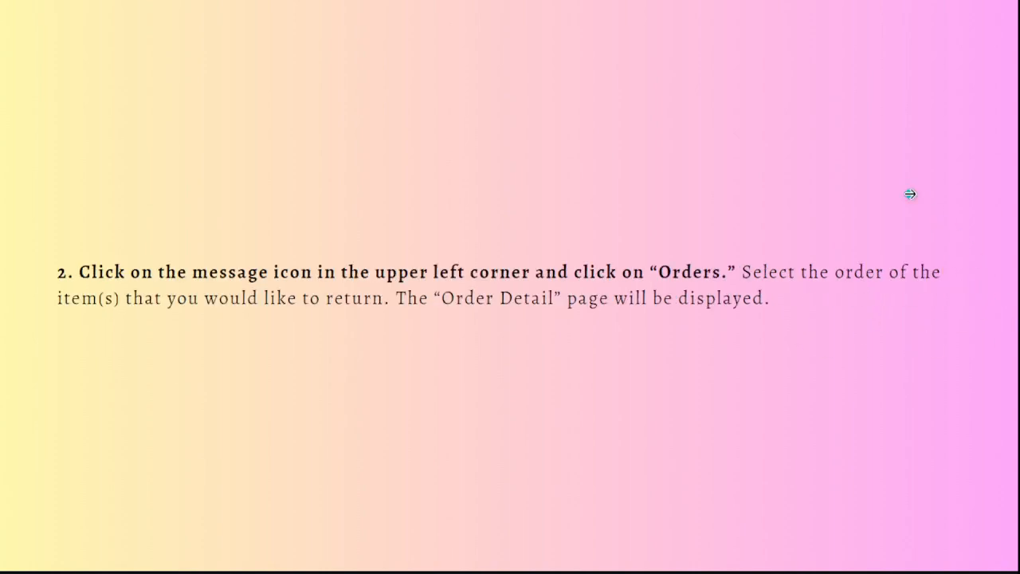
{"action": "mouse_move", "coordinate": [343, 277]}
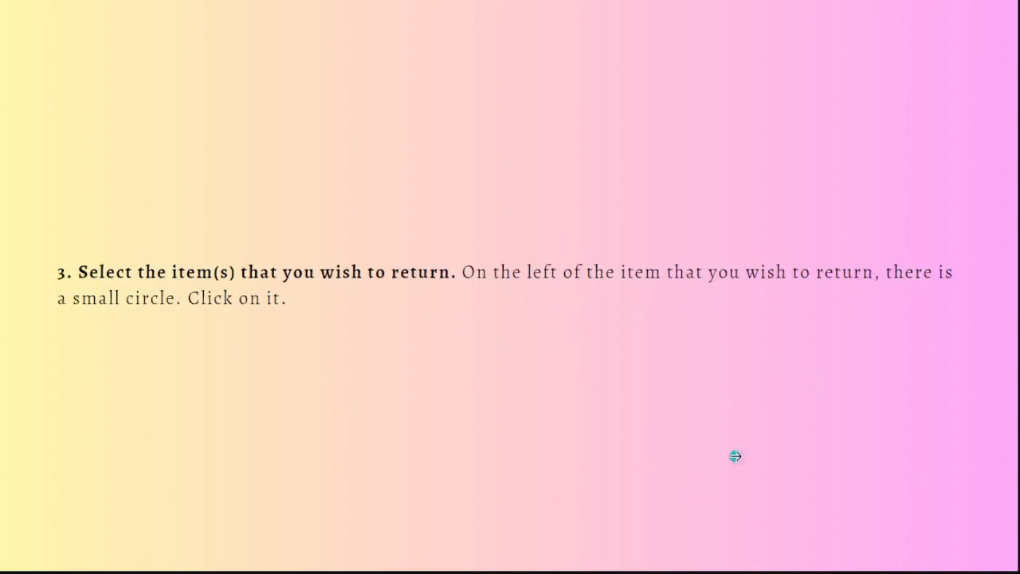
{"action": "mouse_move", "coordinate": [315, 216]}
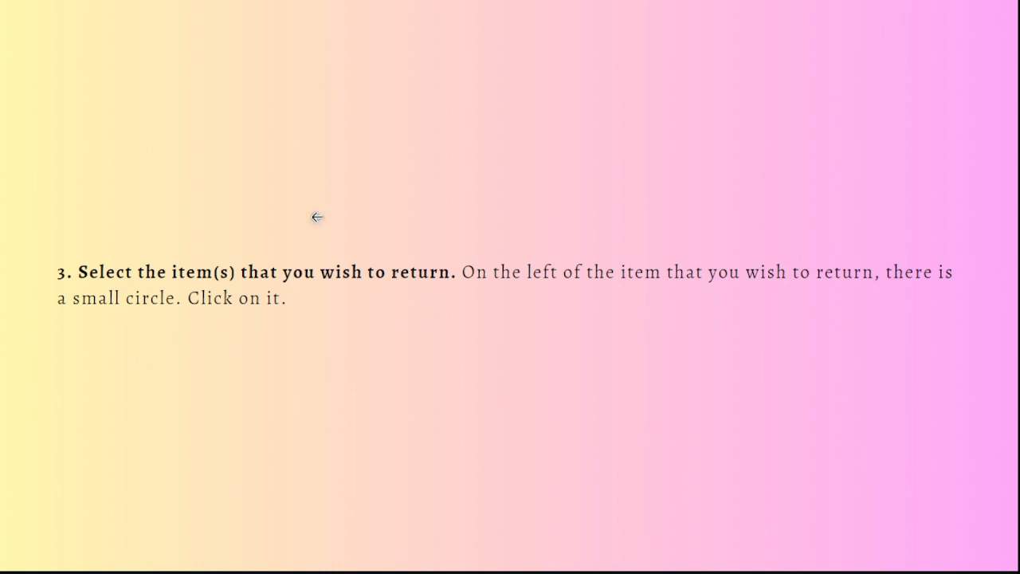
{"action": "mouse_move", "coordinate": [727, 303]}
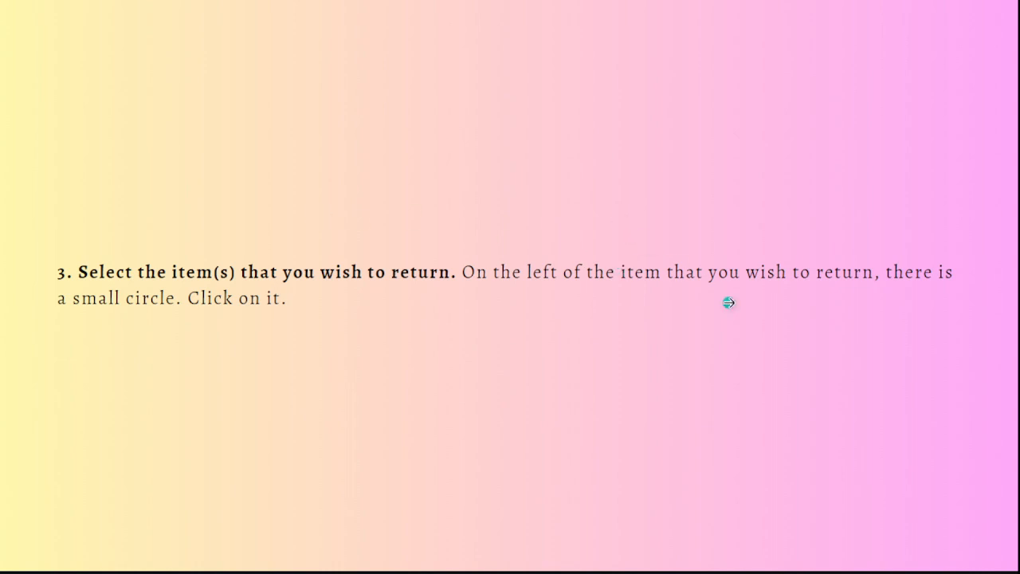
{"action": "mouse_move", "coordinate": [260, 378]}
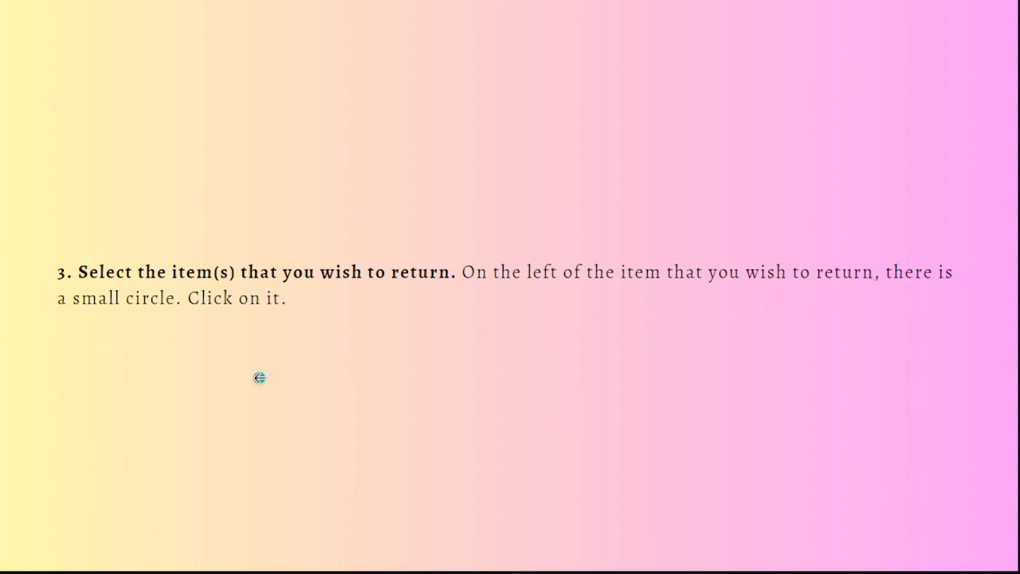
{"action": "mouse_move", "coordinate": [947, 311]}
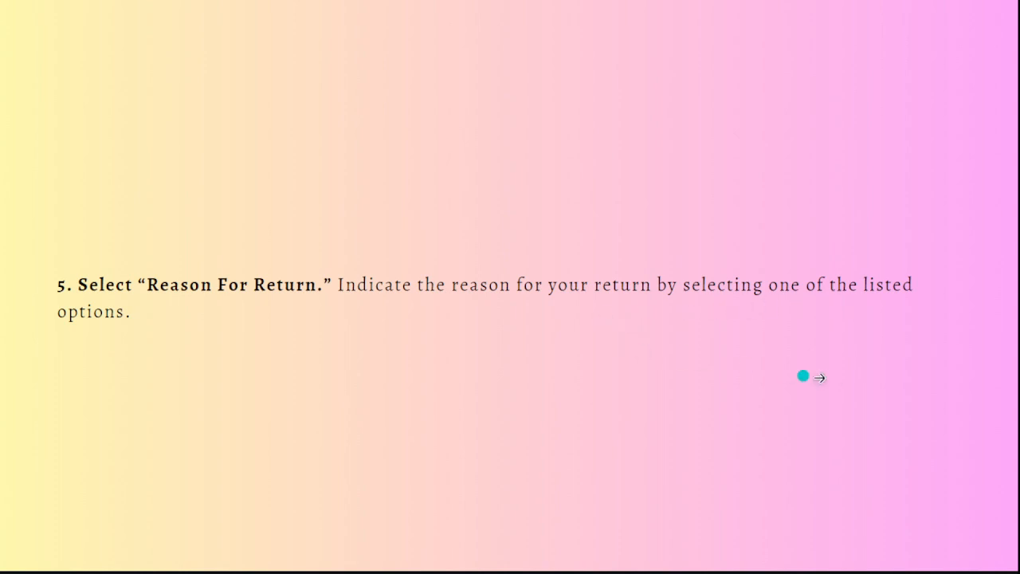
Step: Advance to step 6, which explains when item photos must be uploaded for a return
{"action": "left_click", "coordinate": [820, 376]}
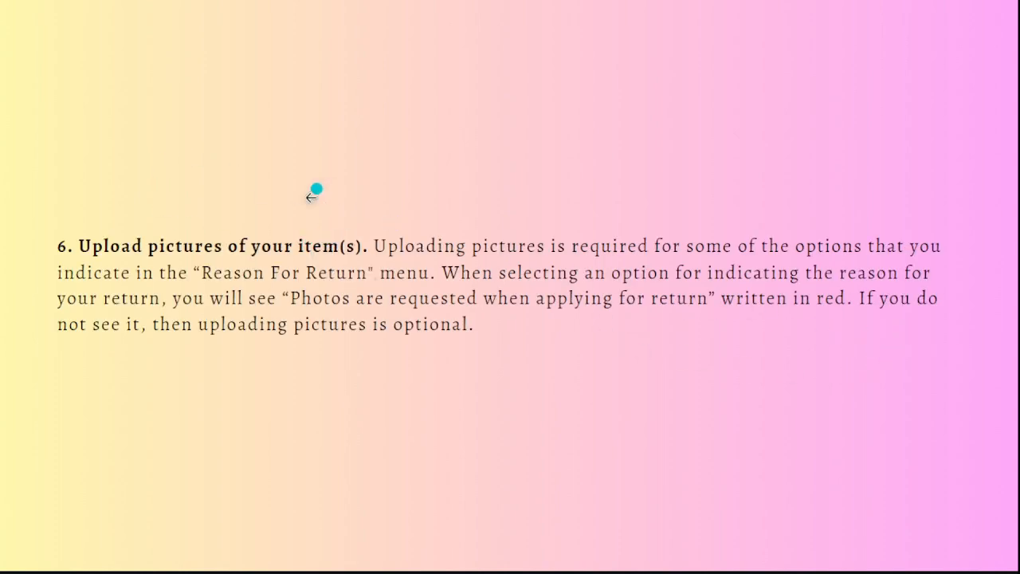
{"action": "mouse_move", "coordinate": [590, 284]}
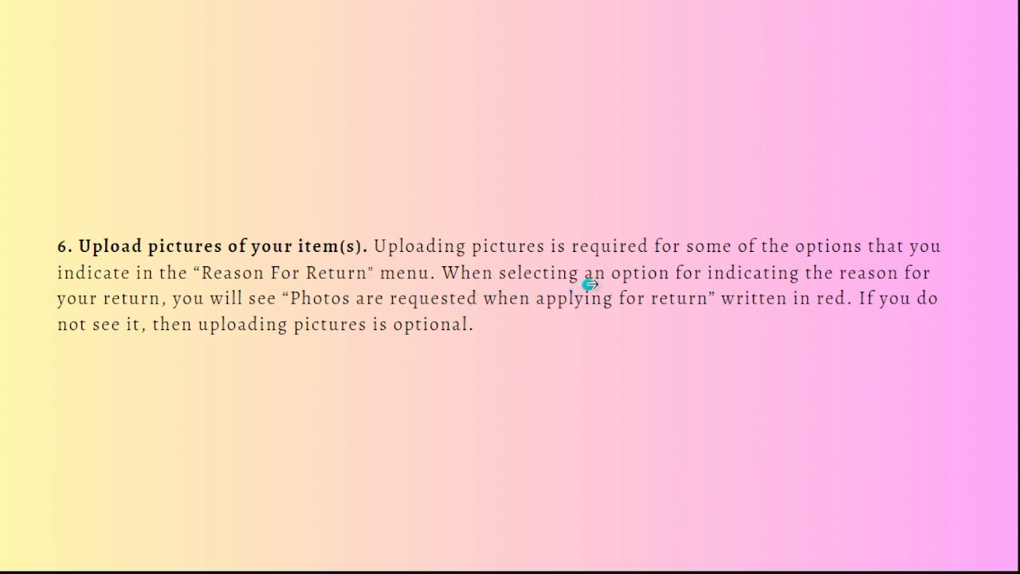
{"action": "mouse_move", "coordinate": [805, 271]}
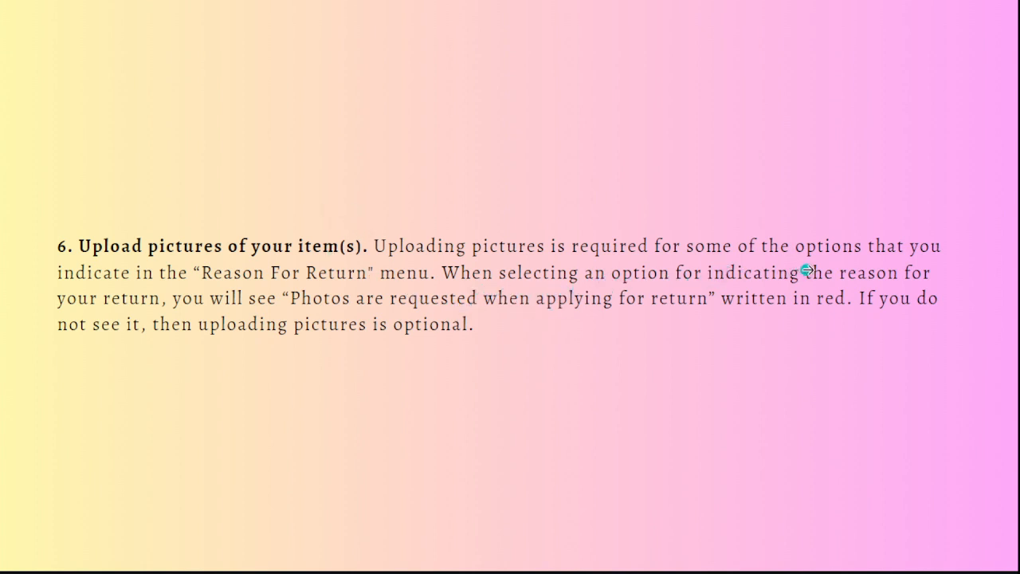
{"action": "mouse_move", "coordinate": [896, 364]}
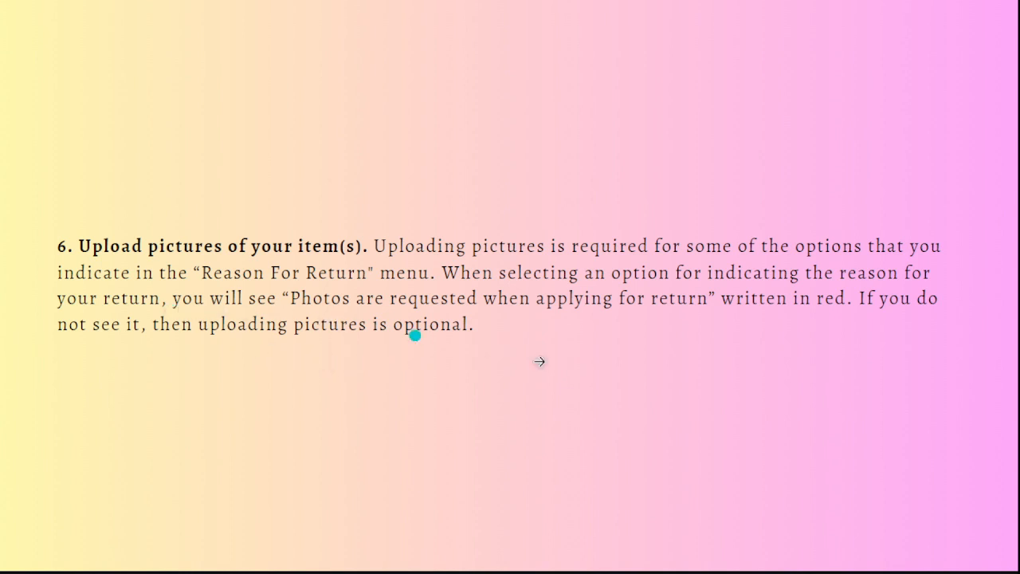
{"action": "mouse_move", "coordinate": [886, 335]}
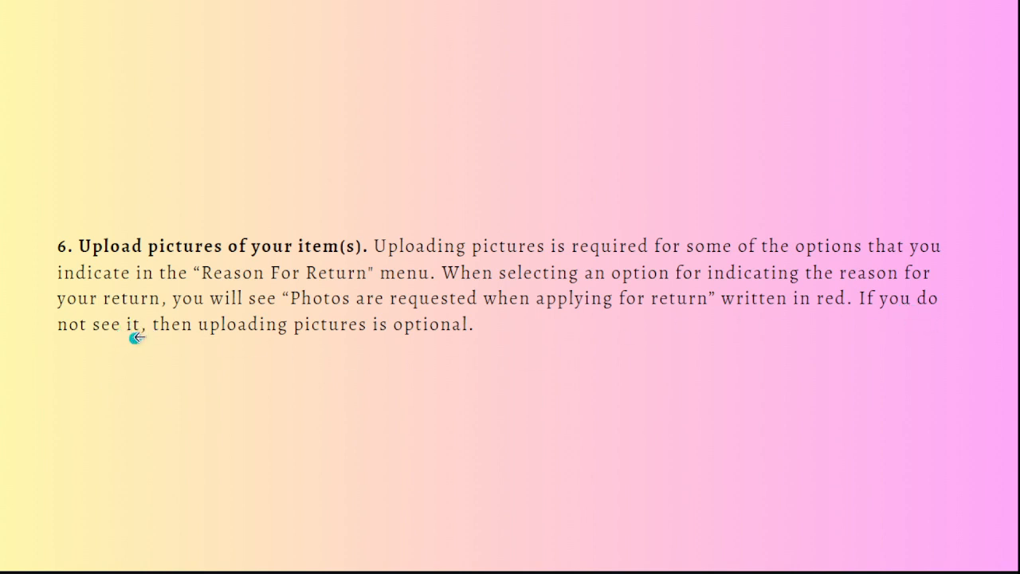
{"action": "mouse_move", "coordinate": [311, 325]}
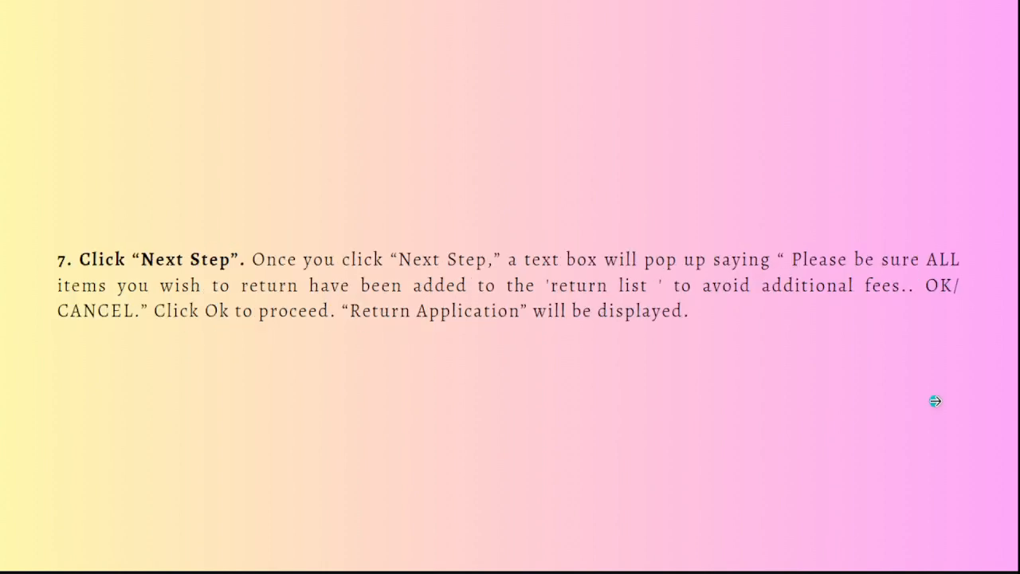
{"action": "mouse_move", "coordinate": [485, 274]}
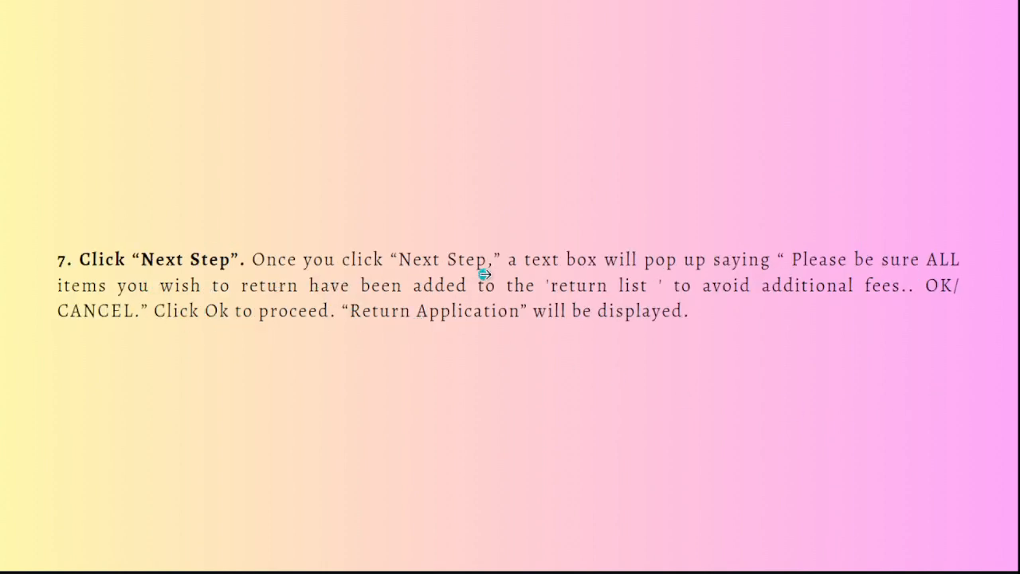
{"action": "mouse_move", "coordinate": [811, 271]}
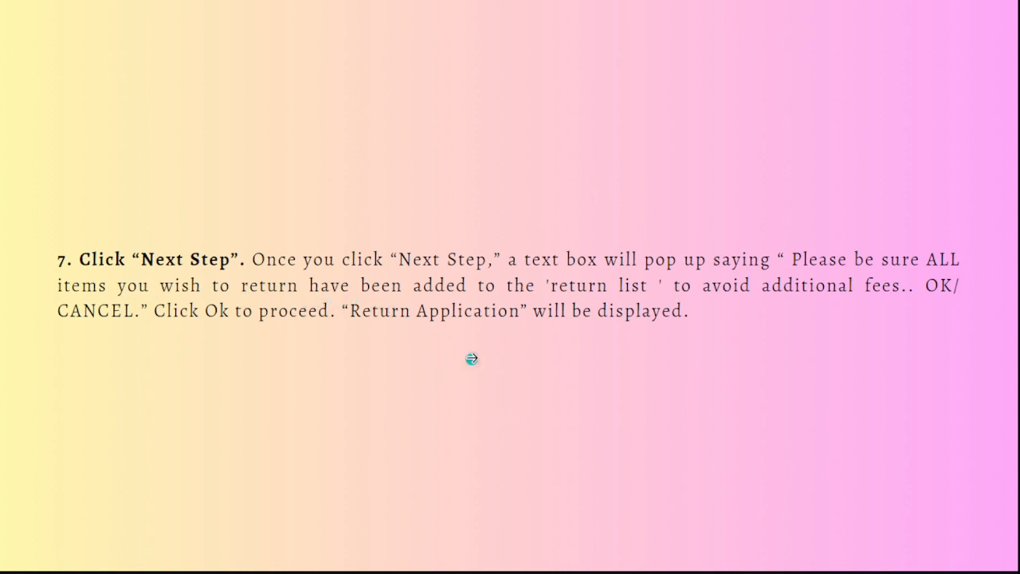
{"action": "mouse_move", "coordinate": [778, 310]}
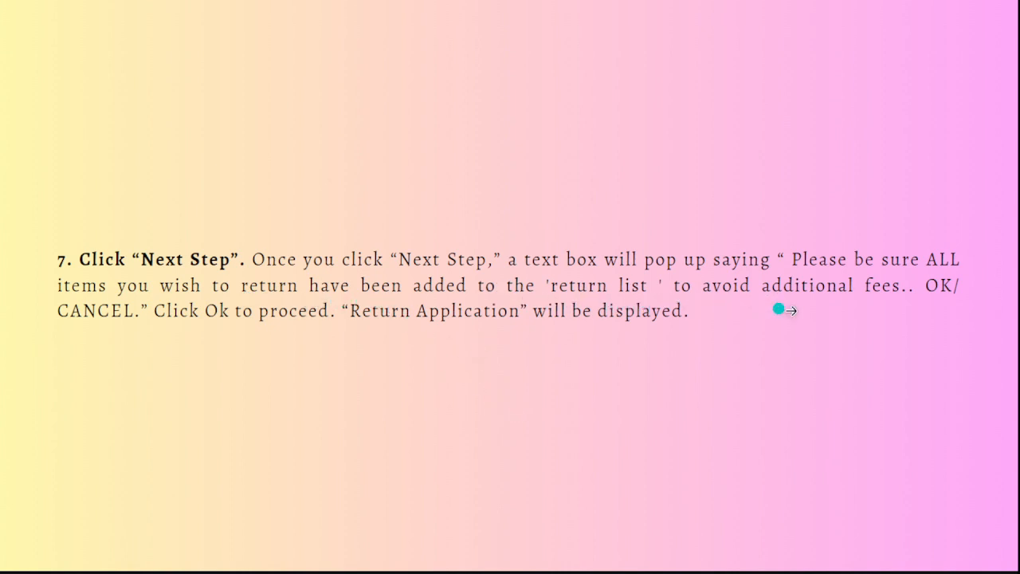
{"action": "mouse_move", "coordinate": [784, 434]}
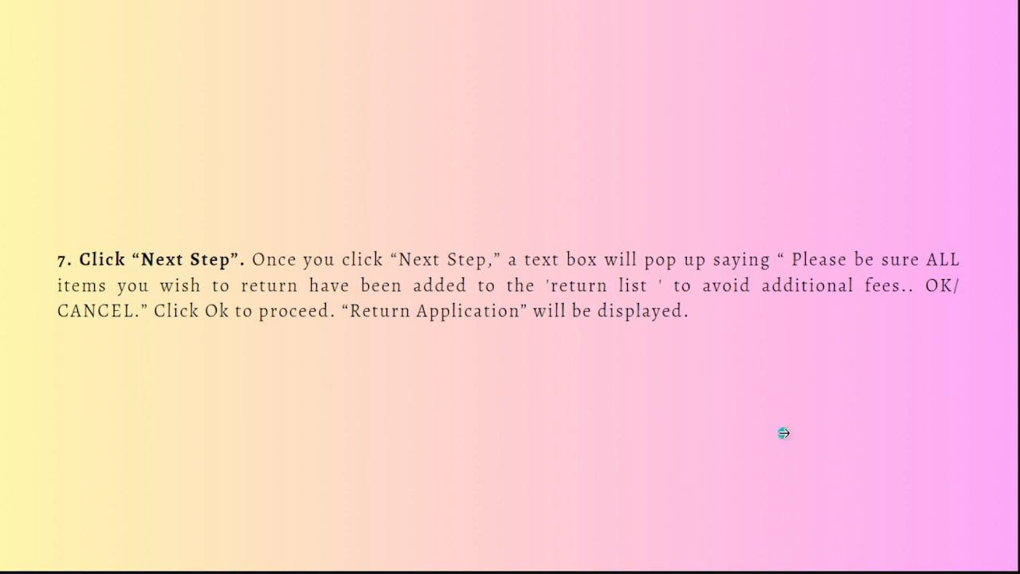
{"action": "mouse_move", "coordinate": [198, 335]}
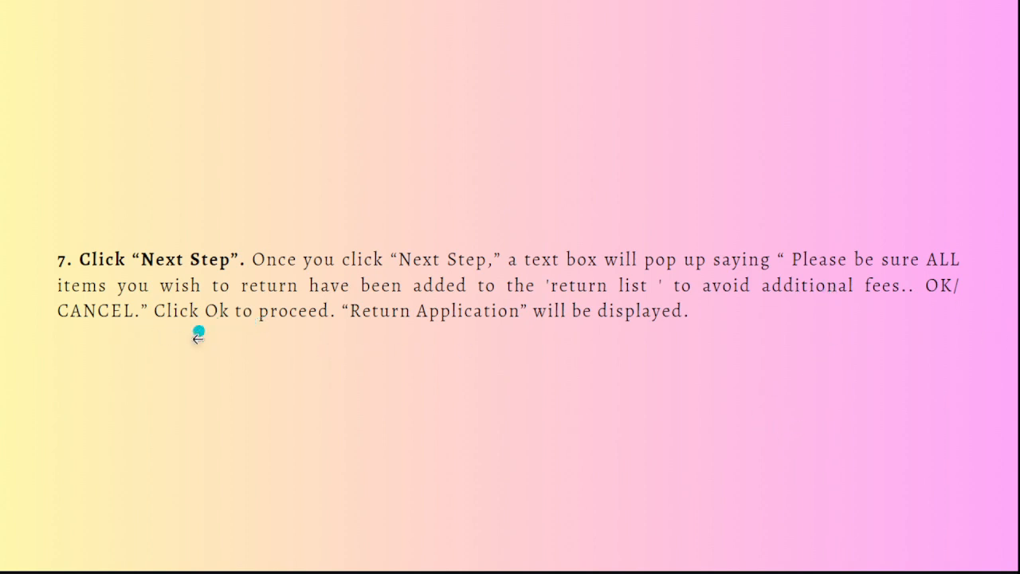
{"action": "mouse_move", "coordinate": [905, 341]}
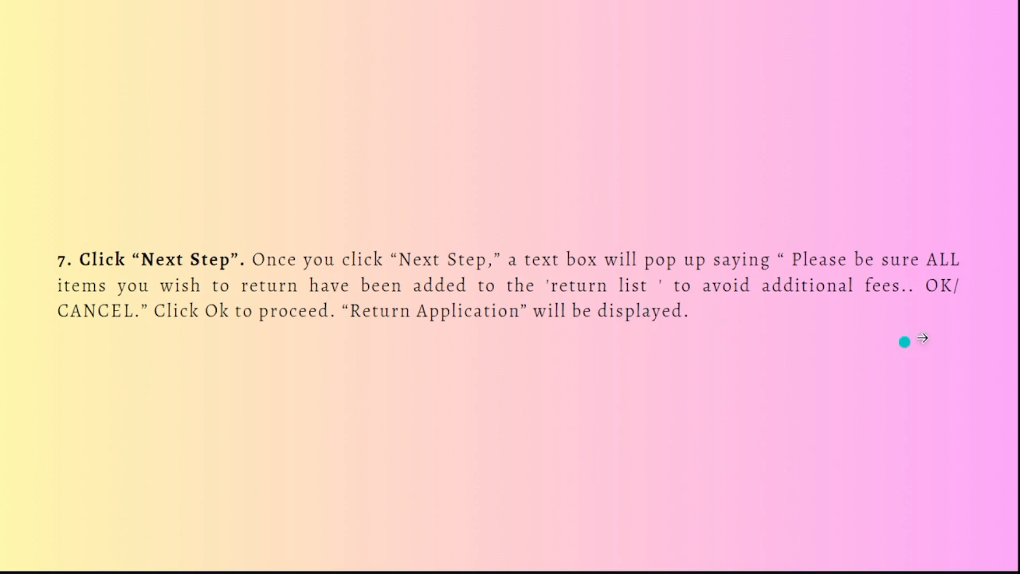
{"action": "left_click", "coordinate": [921, 338]}
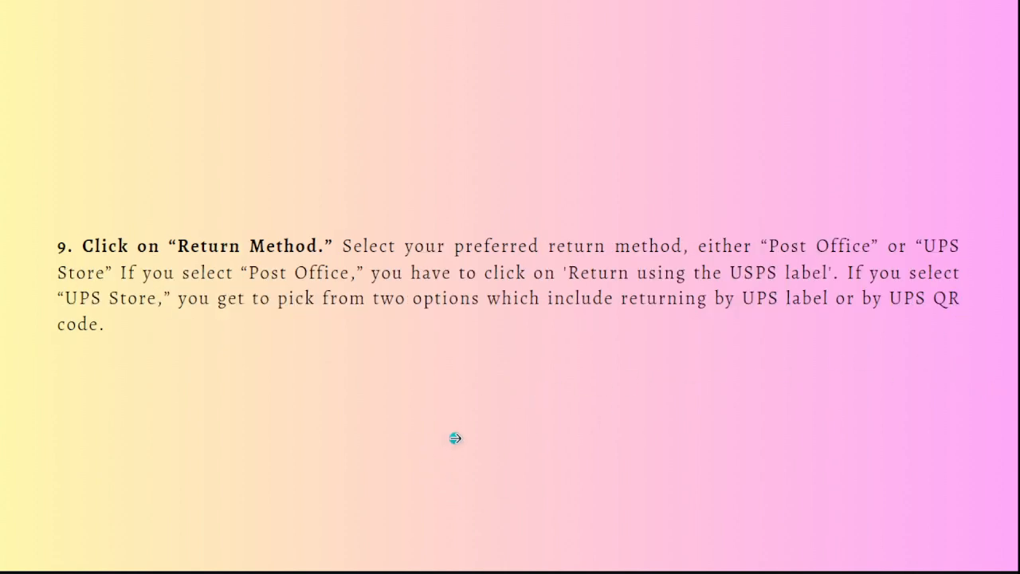
{"action": "mouse_move", "coordinate": [524, 424]}
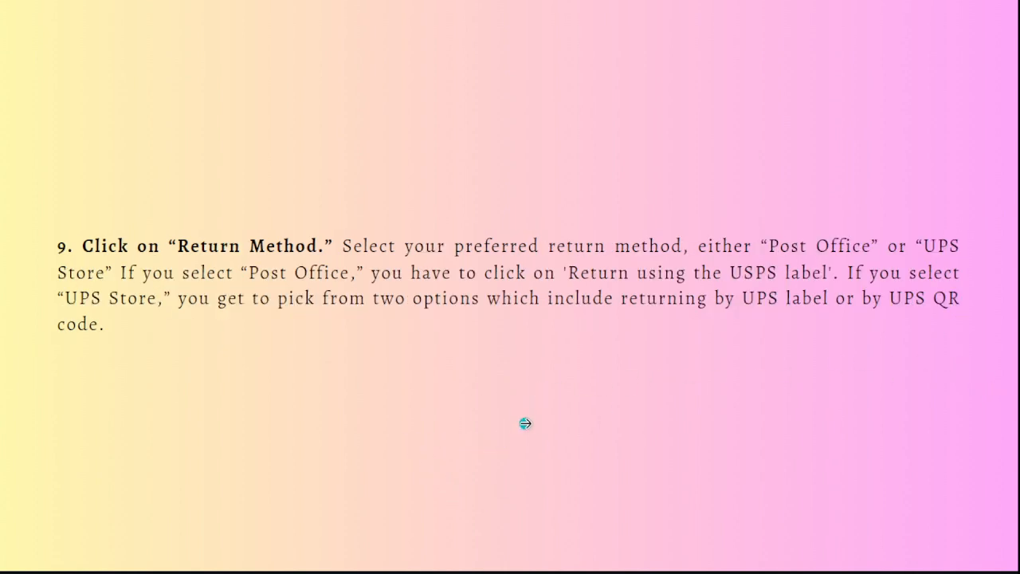
{"action": "mouse_move", "coordinate": [680, 418]}
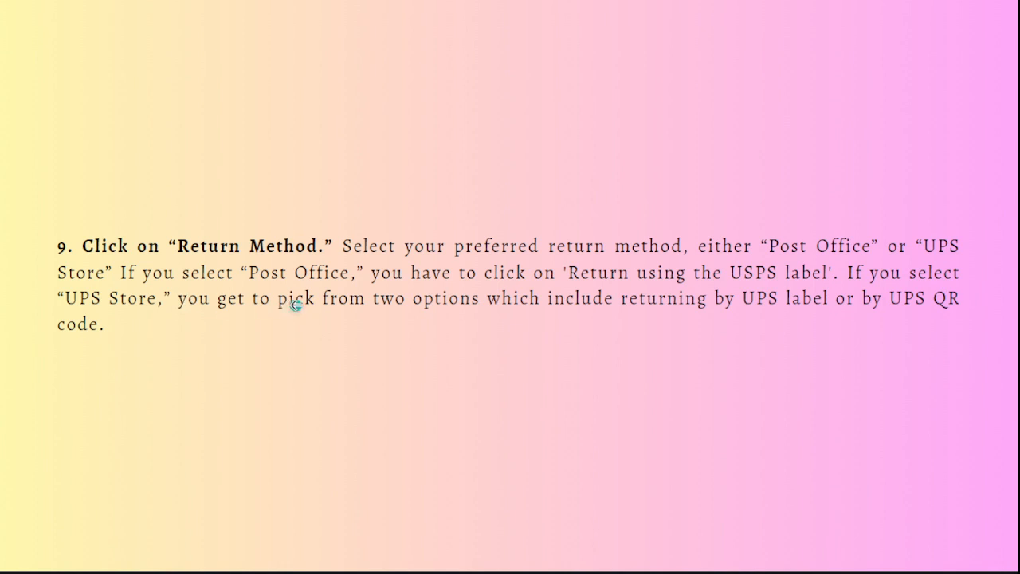
{"action": "mouse_move", "coordinate": [603, 291]}
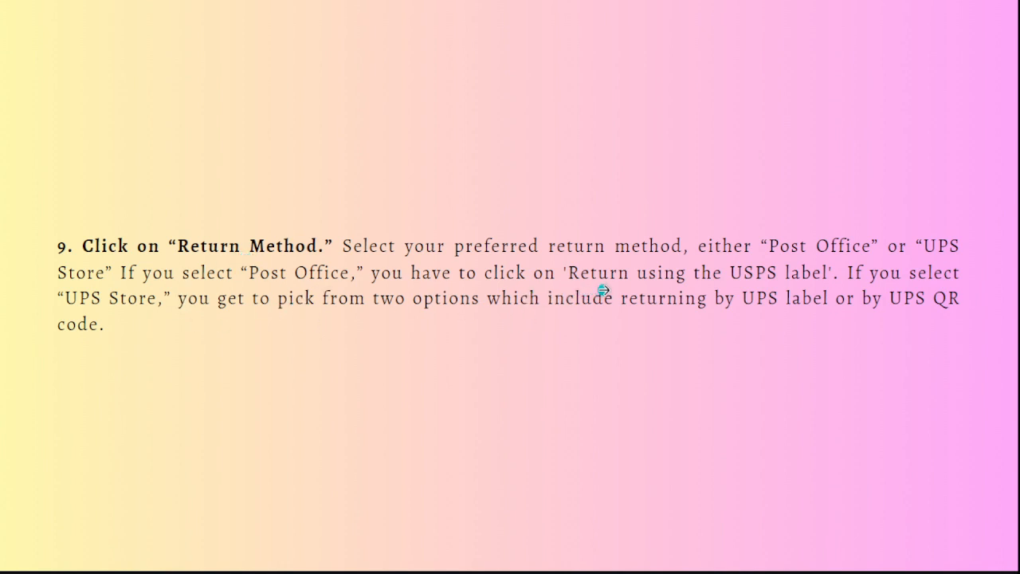
{"action": "mouse_move", "coordinate": [759, 287]}
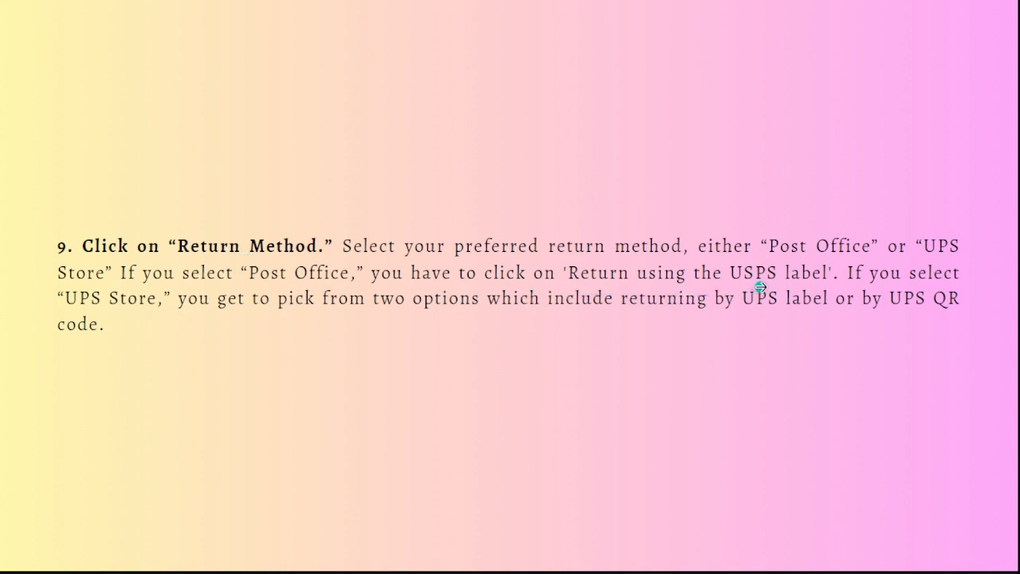
{"action": "mouse_move", "coordinate": [305, 341]}
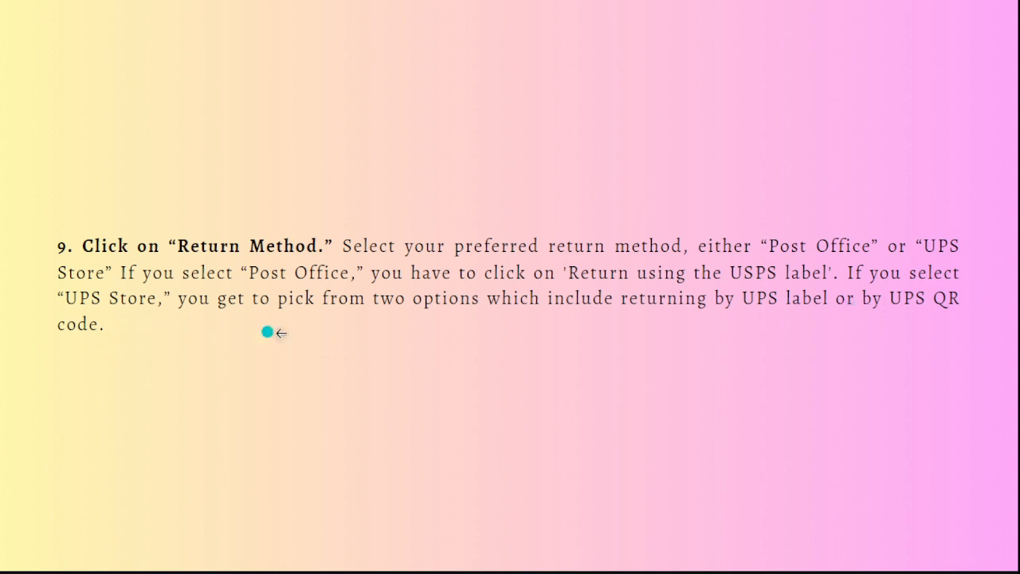
{"action": "mouse_move", "coordinate": [533, 341]}
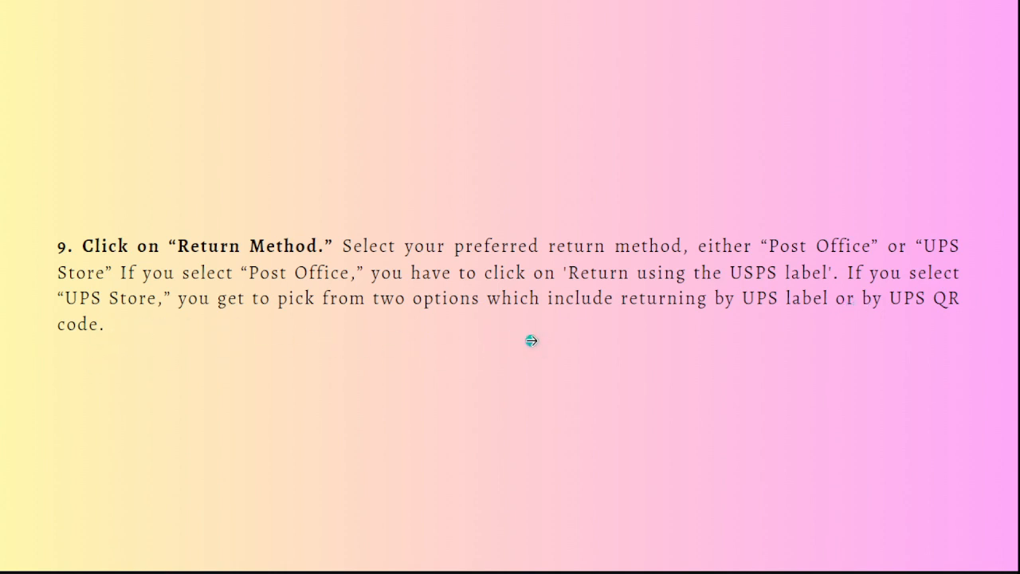
{"action": "mouse_move", "coordinate": [832, 320]}
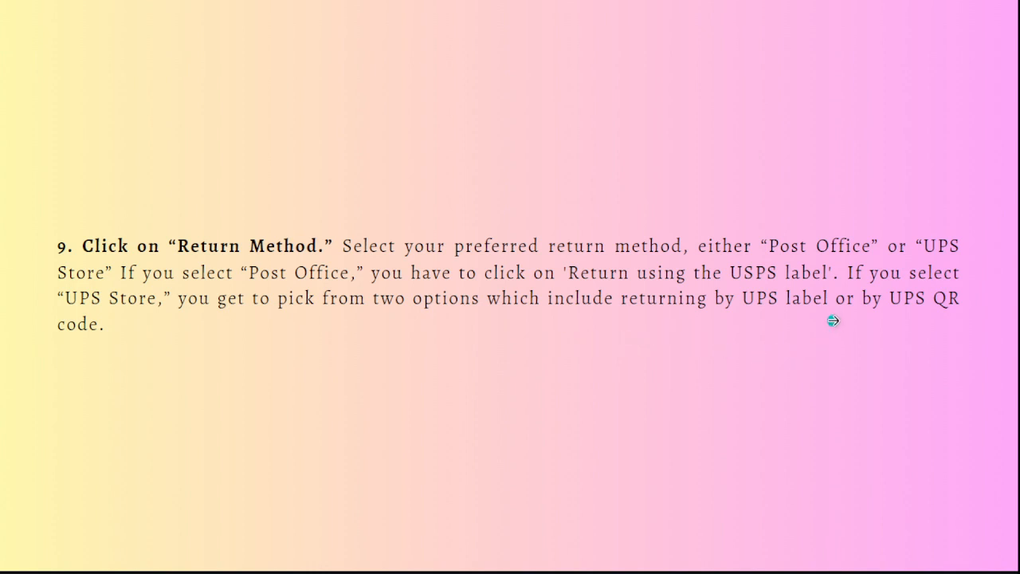
{"action": "mouse_move", "coordinate": [704, 377]}
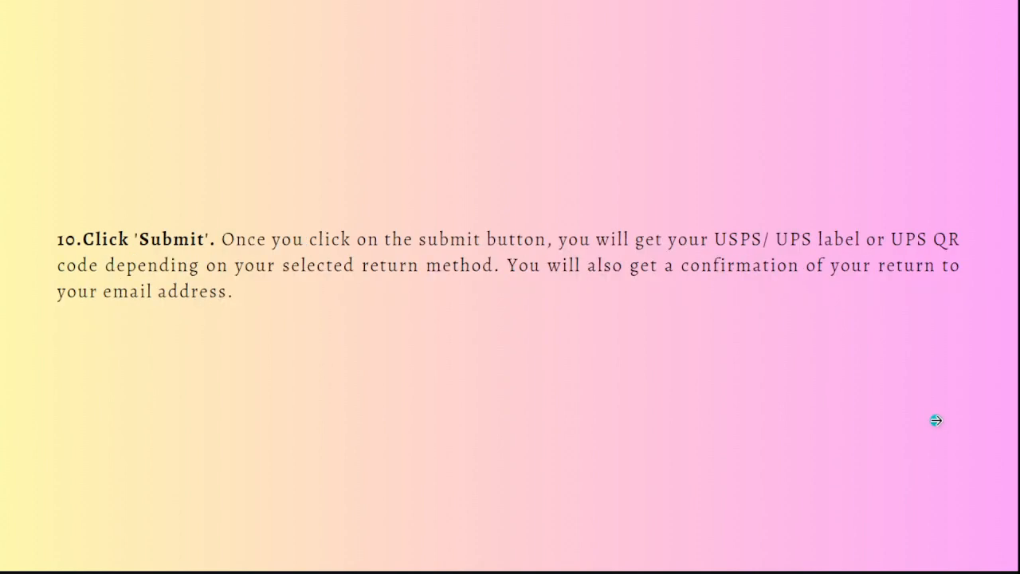
{"action": "mouse_move", "coordinate": [932, 421]}
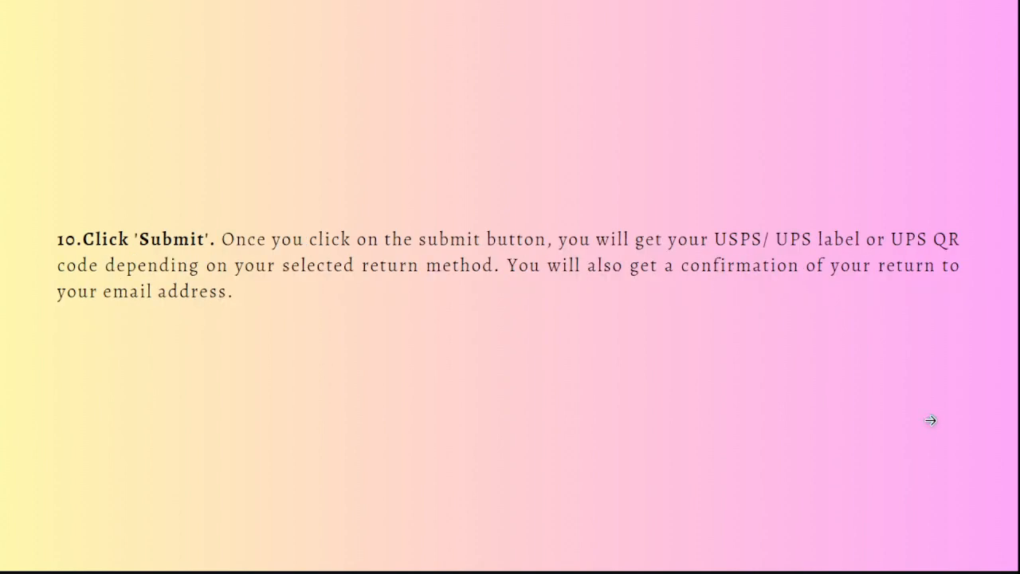